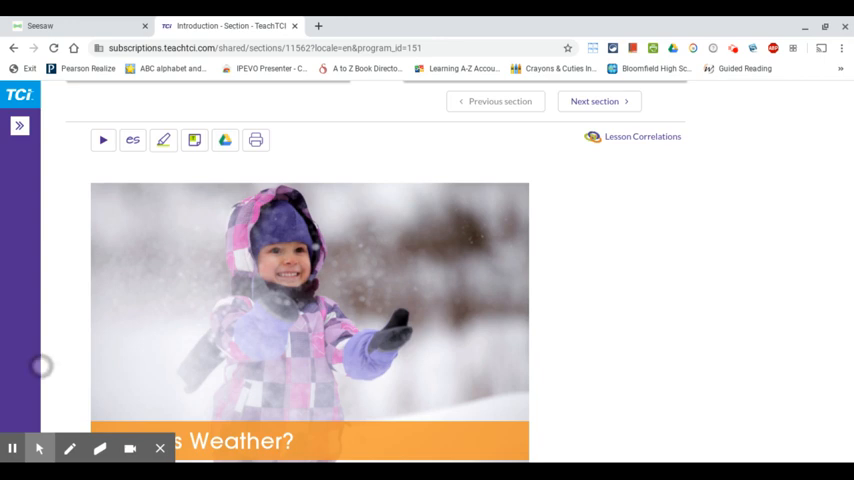
Step: Advance from the lesson intro to section 1, Hot or Cold, and scroll toward its Check For Understanding
click(20, 126)
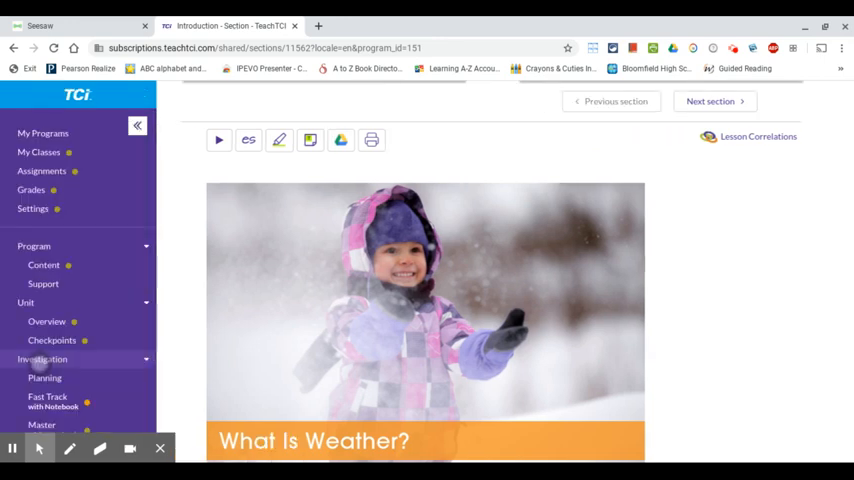
click(136, 126)
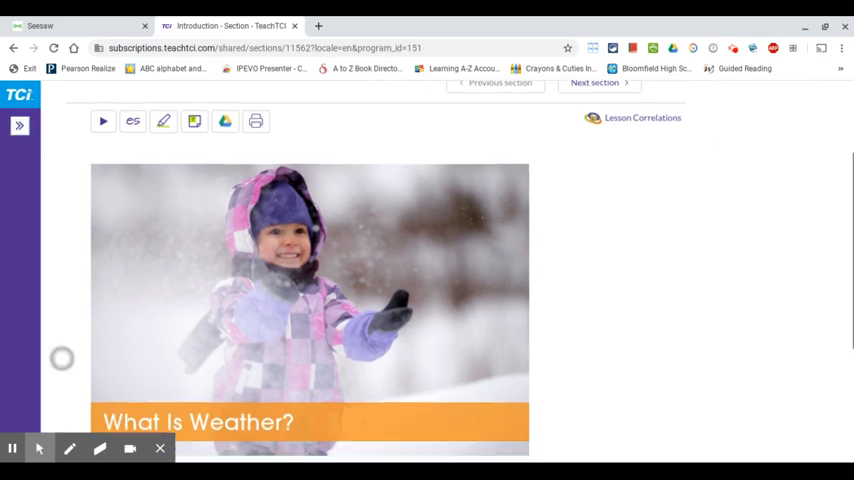
scroll(down, 3)
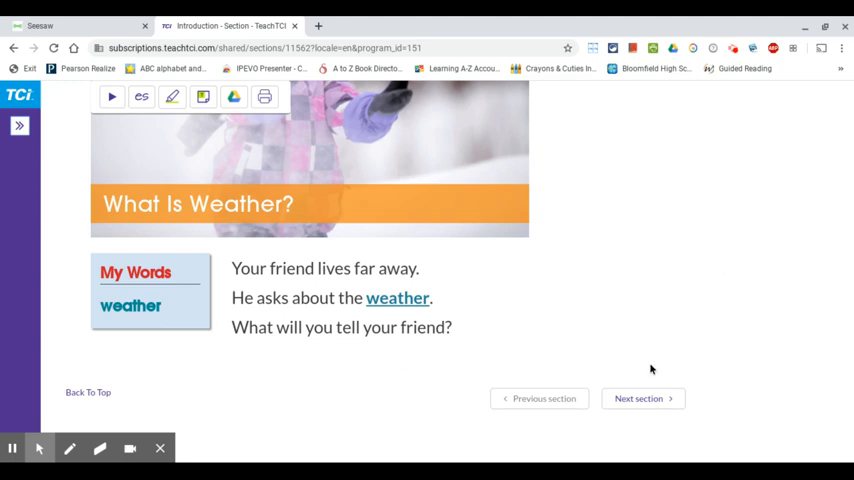
mouse_move(638, 398)
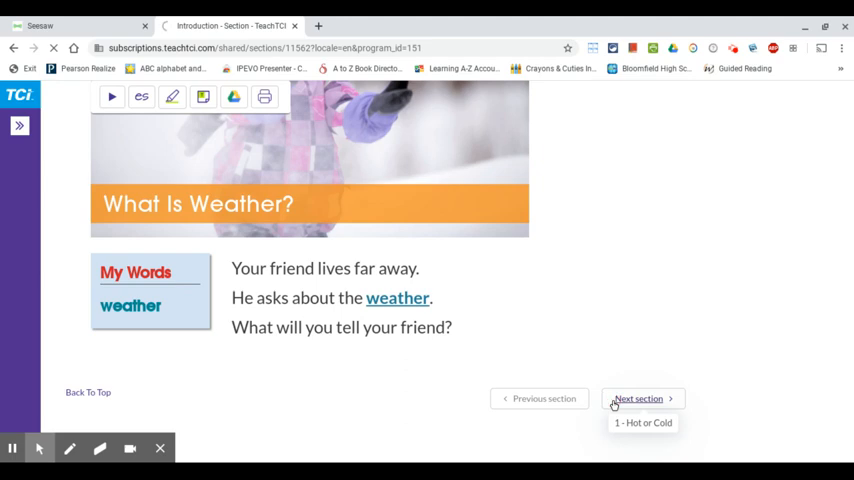
click(638, 398)
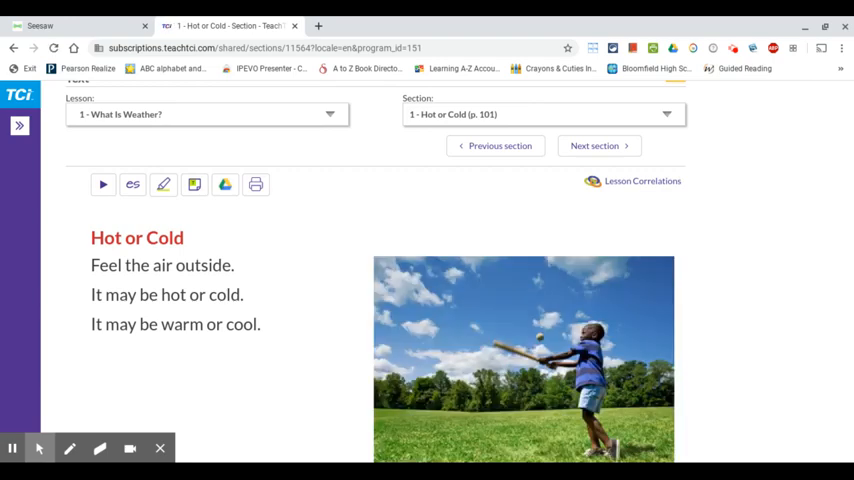
scroll(down, 3)
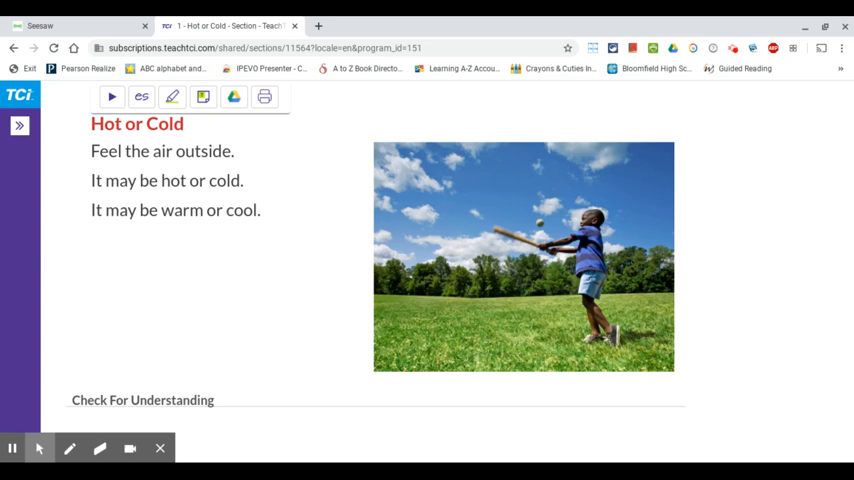
Step: Place the summer-dressed girl and the children in the pool onto the beach scene drop zones
scroll(down, 3)
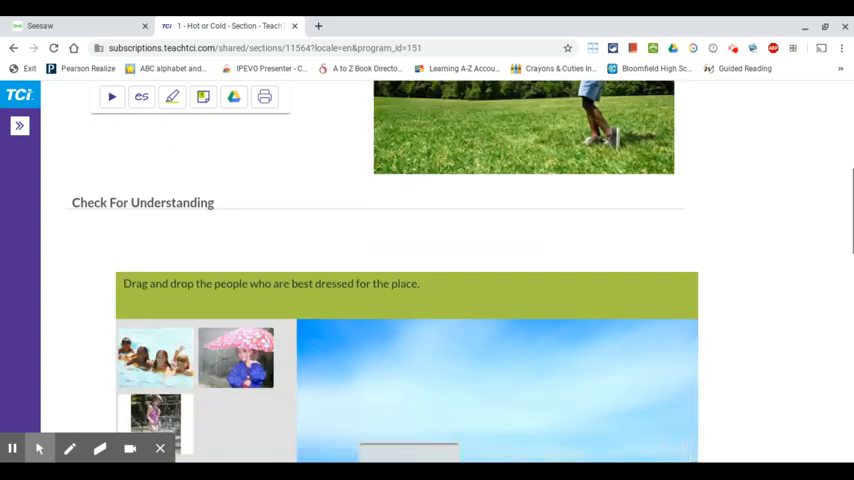
scroll(down, 3)
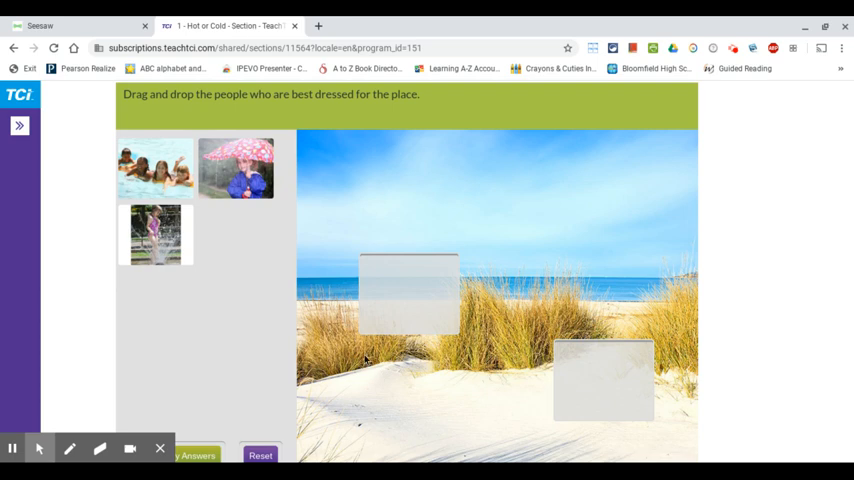
mouse_move(172, 288)
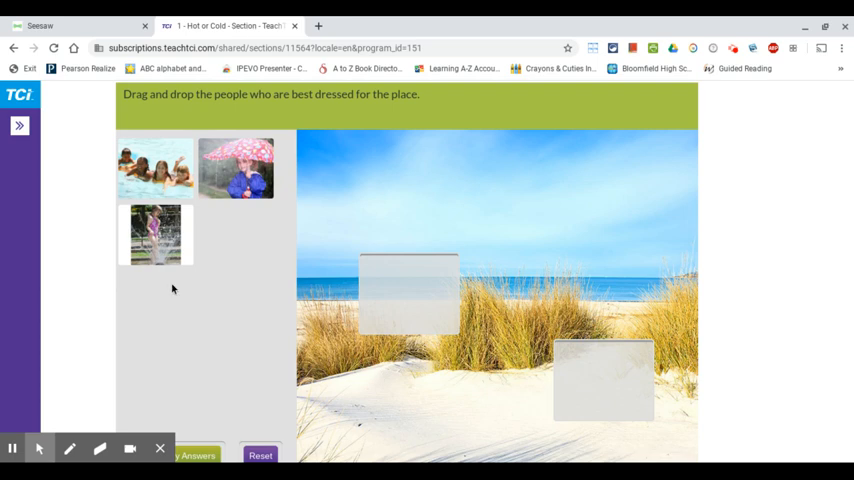
drag(156, 236, 280, 256)
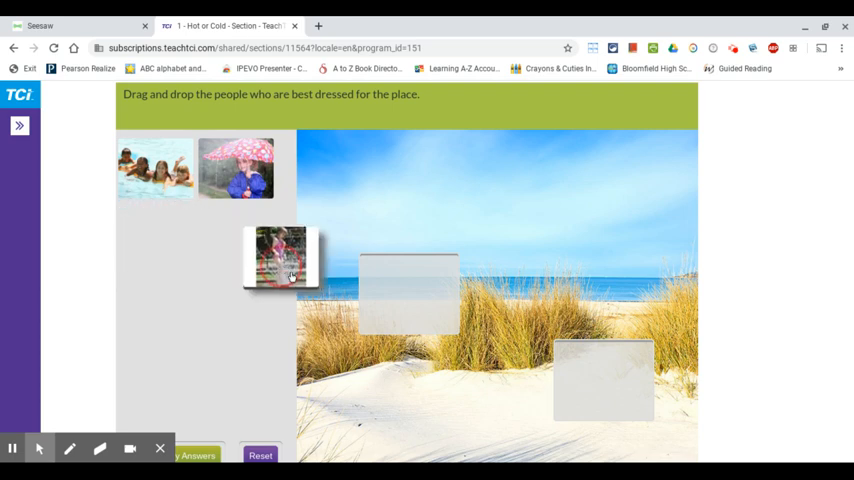
drag(280, 256, 408, 292)
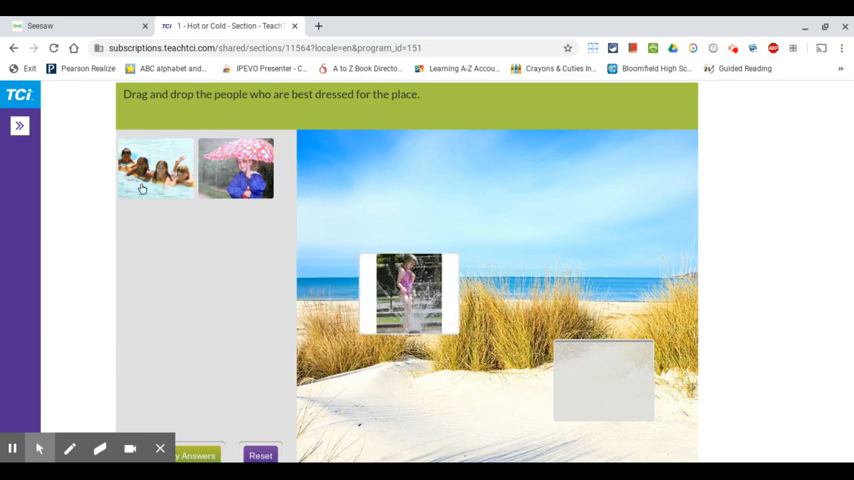
drag(156, 168, 382, 300)
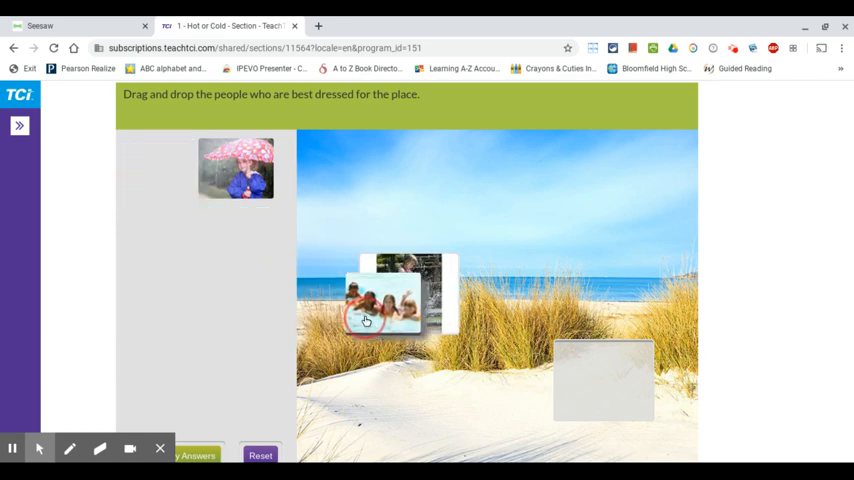
drag(380, 300, 600, 378)
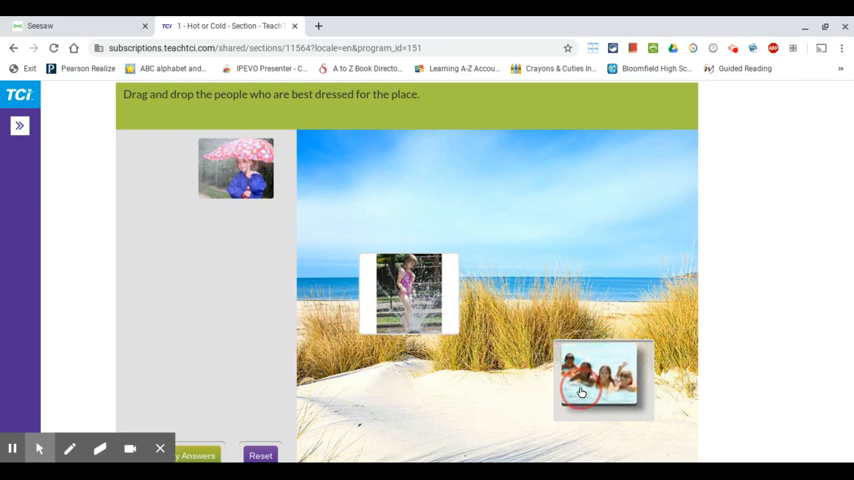
Step: Scroll down past the beach activity toward section 2, Sunny or Cloudy
scroll(down, 3)
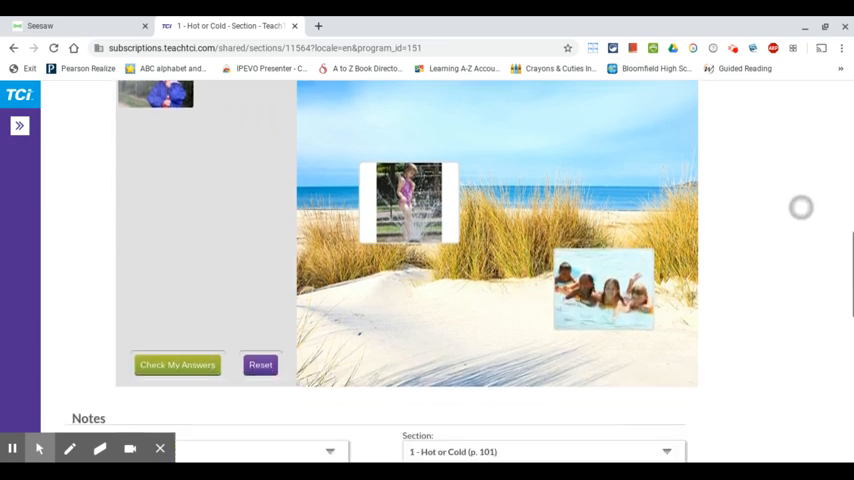
scroll(down, 3)
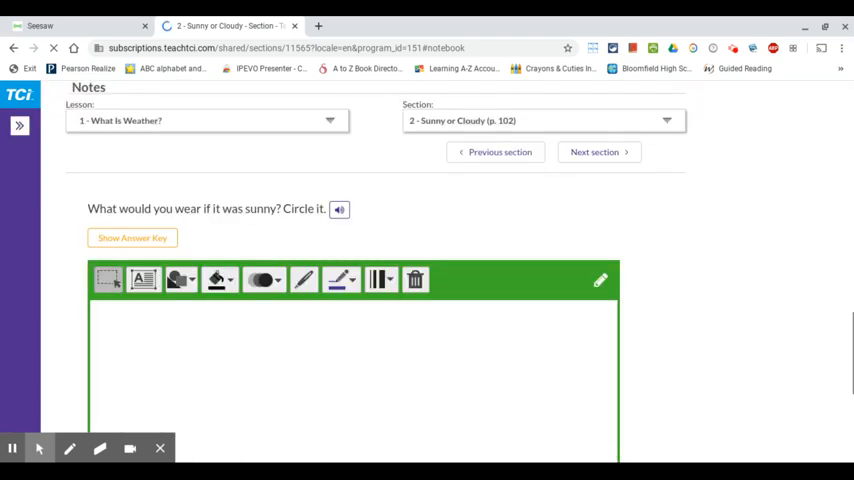
scroll(down, 3)
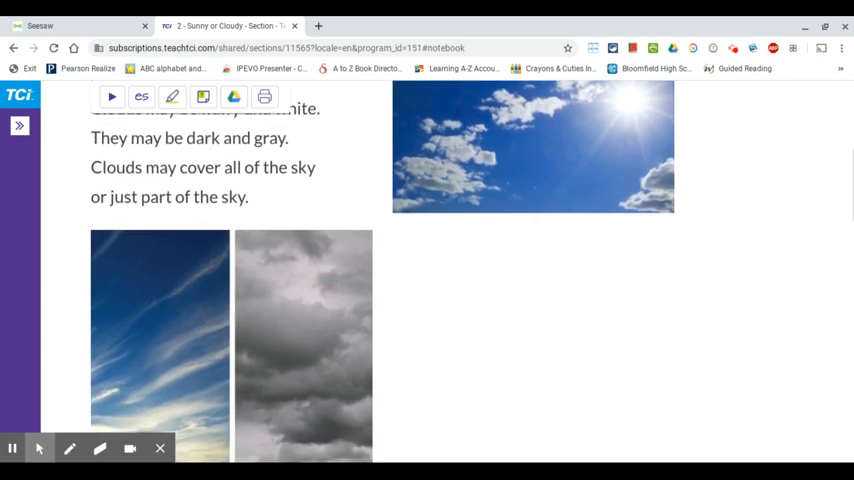
scroll(down, 3)
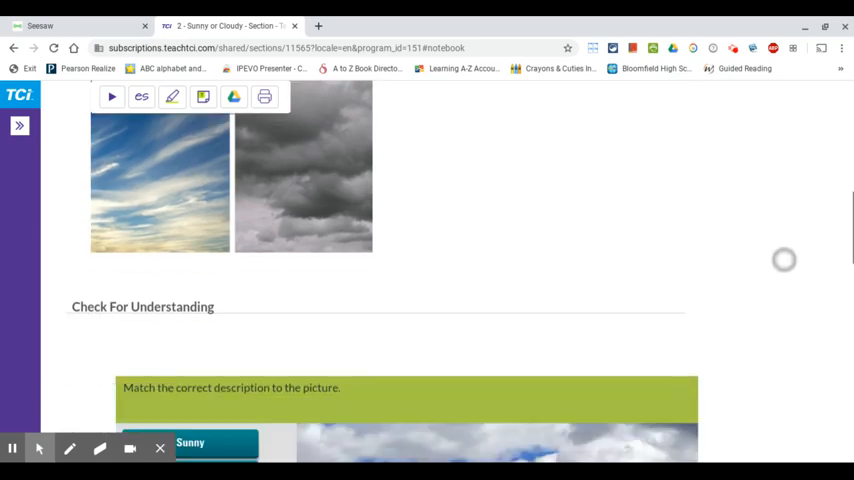
Step: Match the Cloudy label to the cloudy prairie picture, leaving Sunny unplaced
scroll(down, 3)
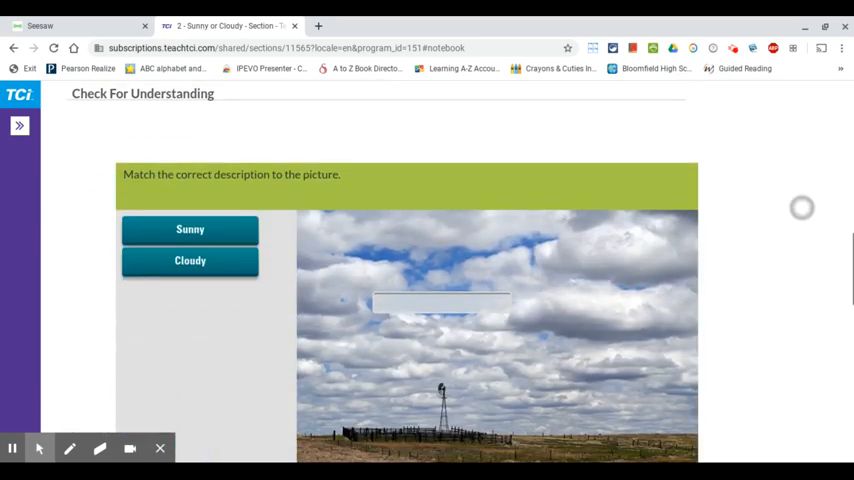
scroll(down, 3)
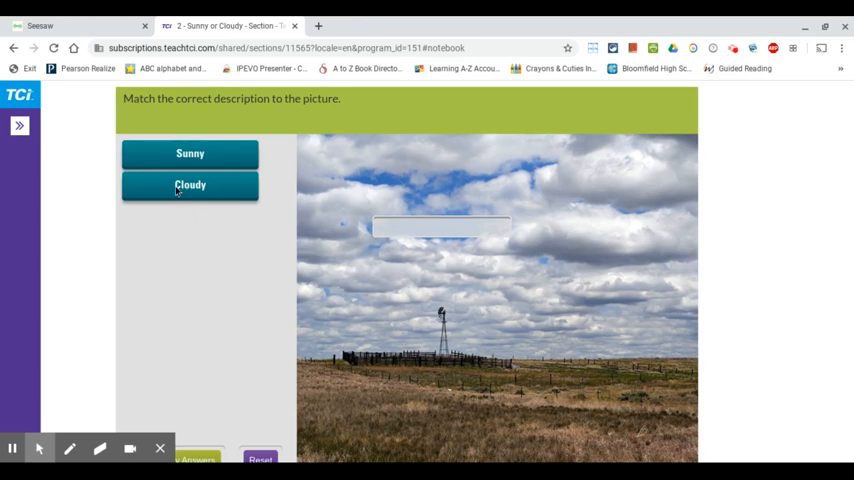
drag(190, 184, 440, 226)
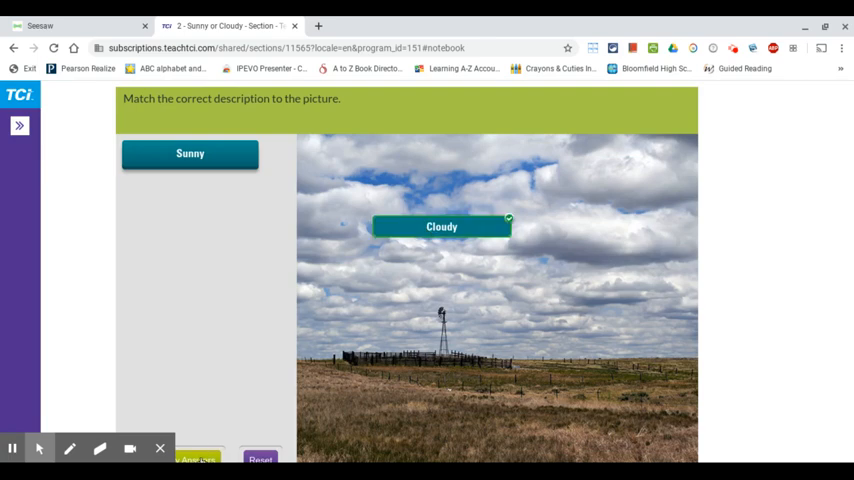
scroll(down, 3)
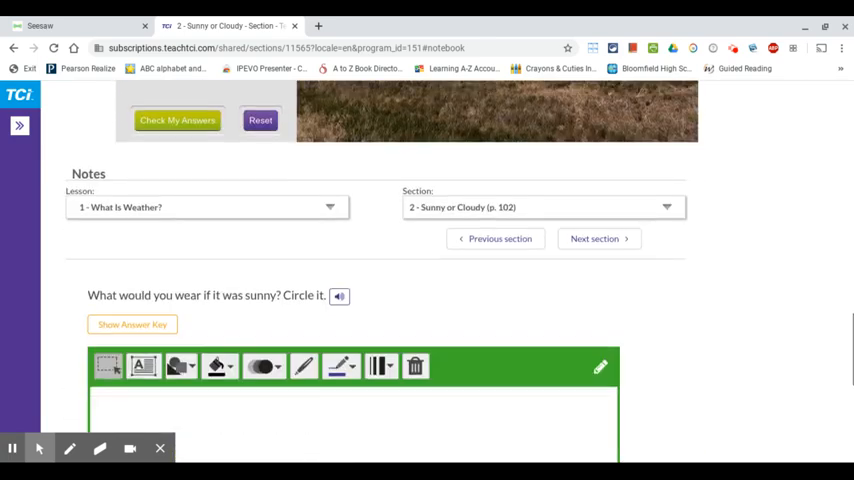
Step: Circle the sunglasses as the answer to what to wear when it is sunny
scroll(down, 3)
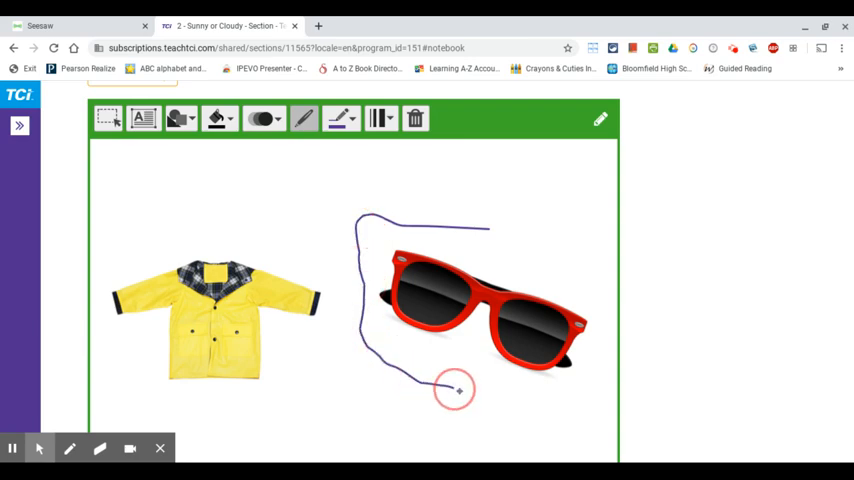
drag(456, 390, 516, 232)
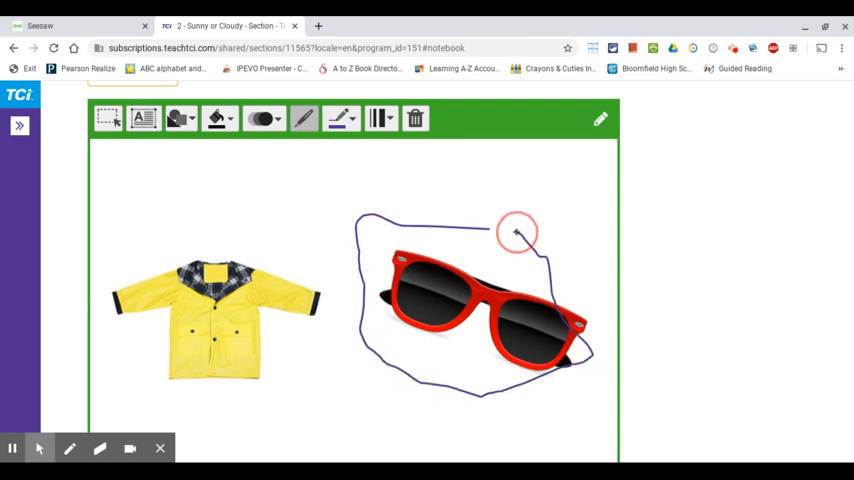
scroll(down, 3)
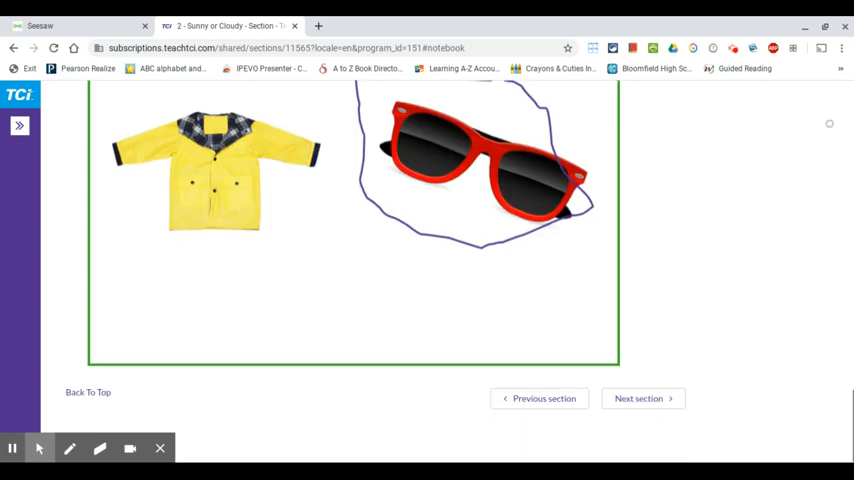
mouse_move(638, 398)
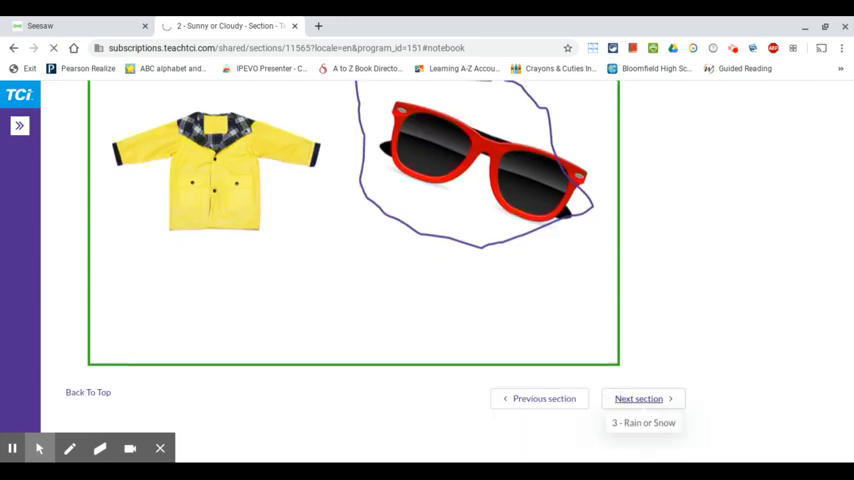
Step: Advance to section 3, Rain or Snow, and scroll through its reading to the snowman photo
click(638, 398)
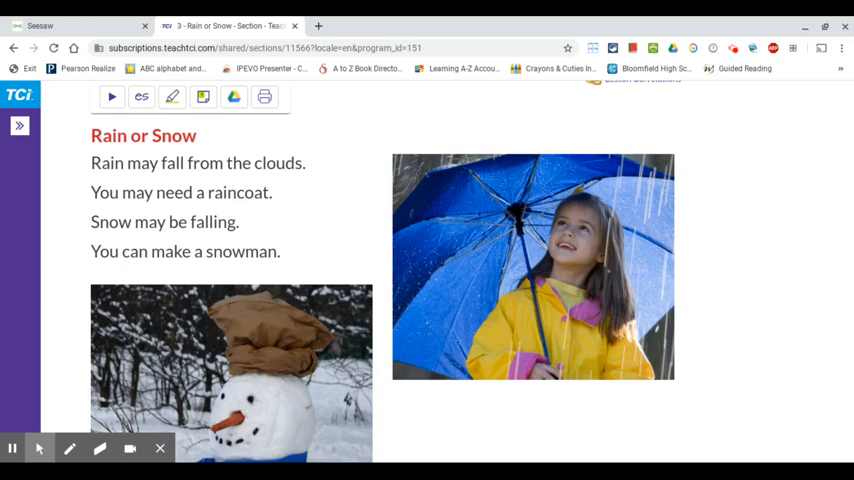
scroll(down, 3)
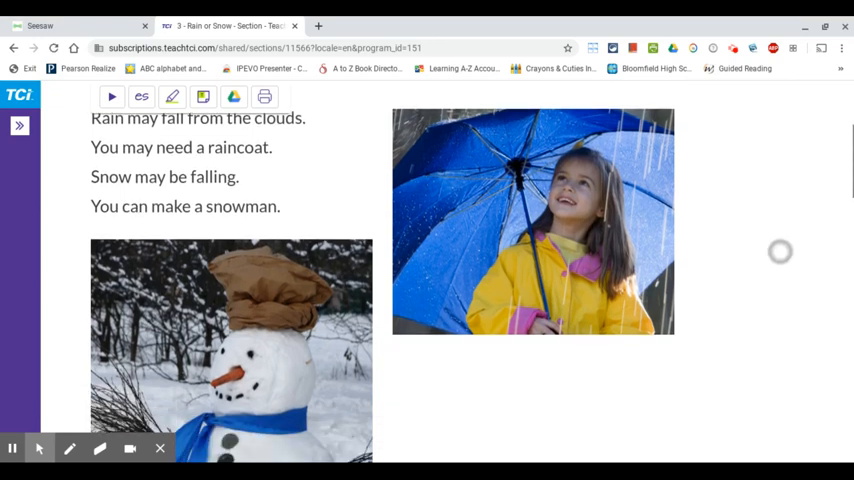
scroll(down, 3)
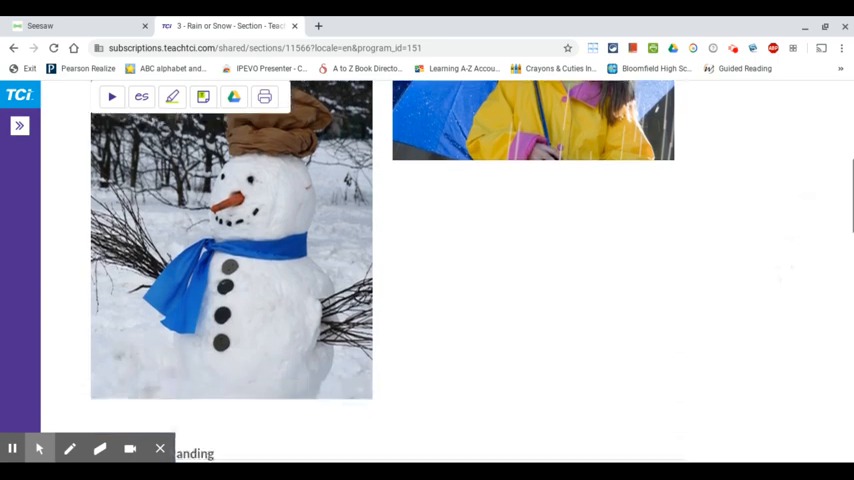
Step: Scroll through the rain fill-in-the-blank sentence reading 'water on the ground' toward the Notes area
scroll(down, 3)
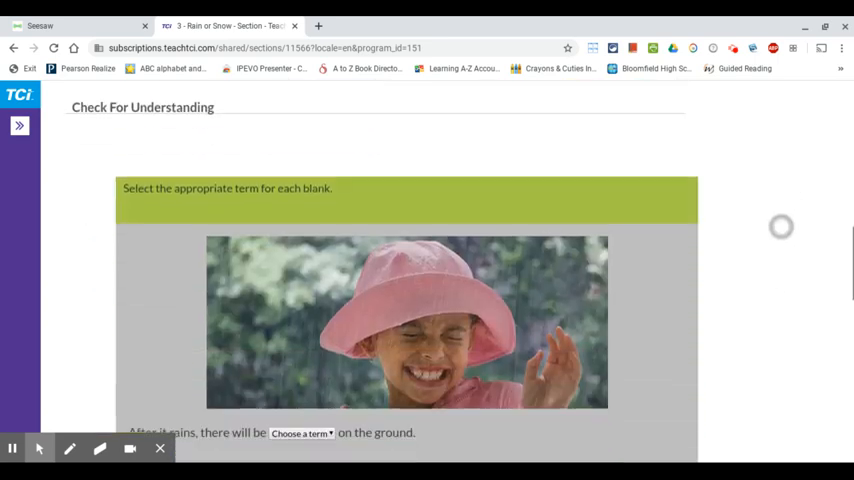
scroll(down, 3)
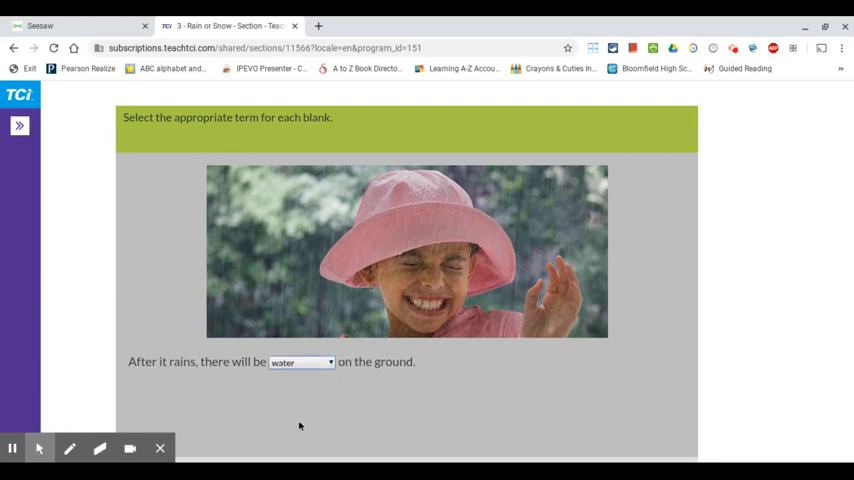
scroll(down, 3)
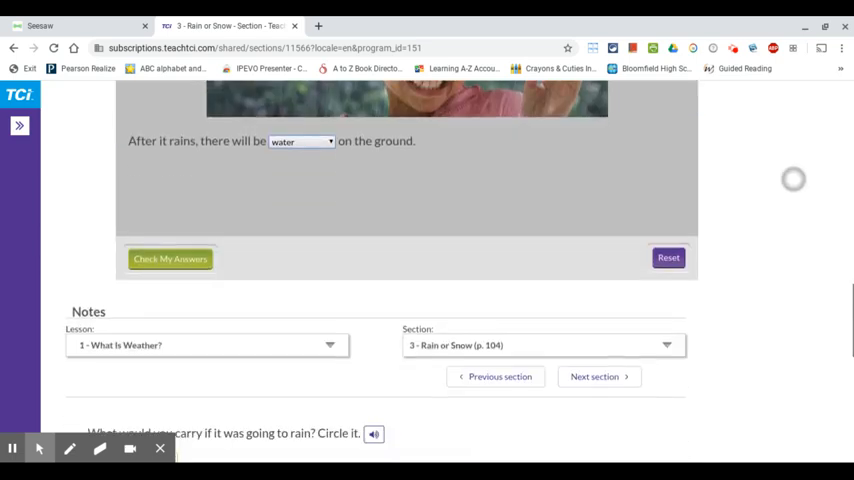
Step: With the freehand pen, circle the umbrella as the thing to carry when it will rain
scroll(down, 3)
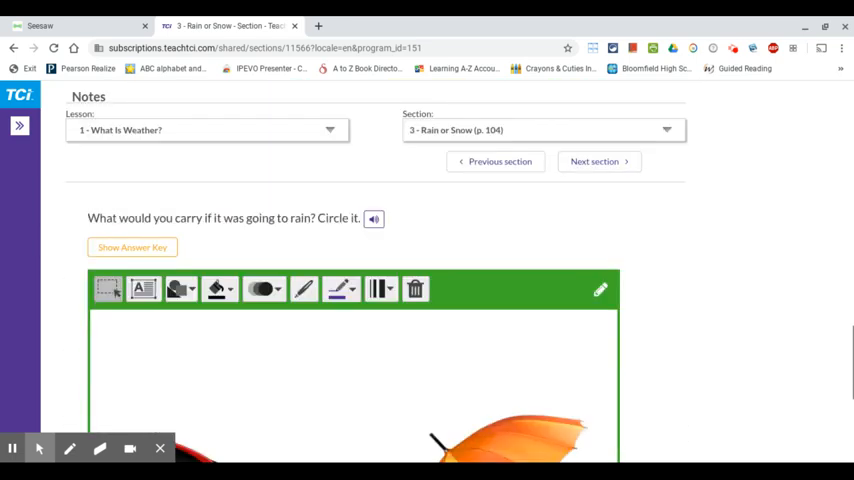
scroll(down, 3)
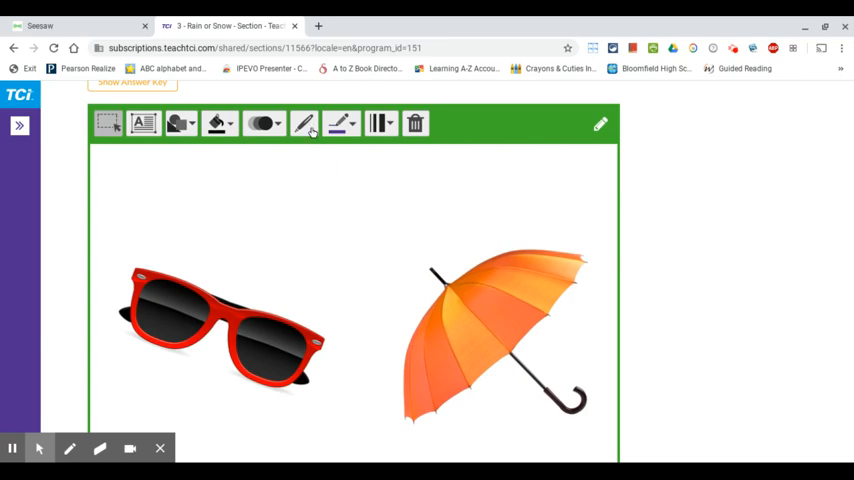
click(304, 122)
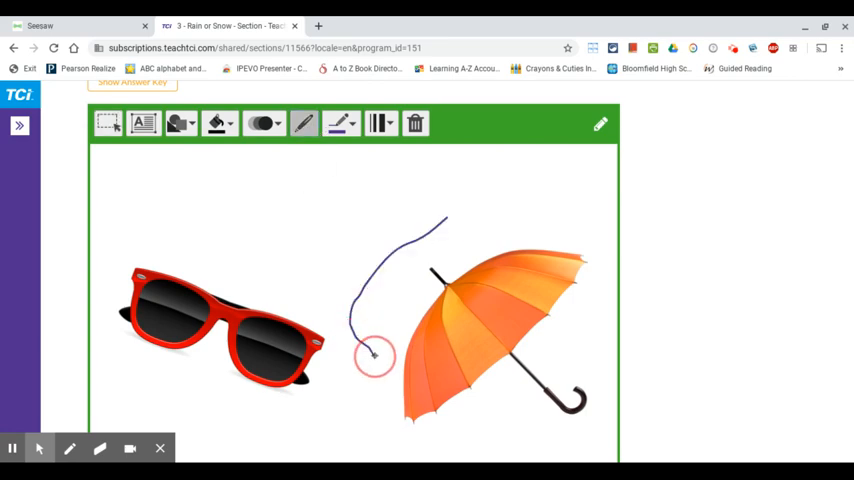
drag(376, 356, 570, 404)
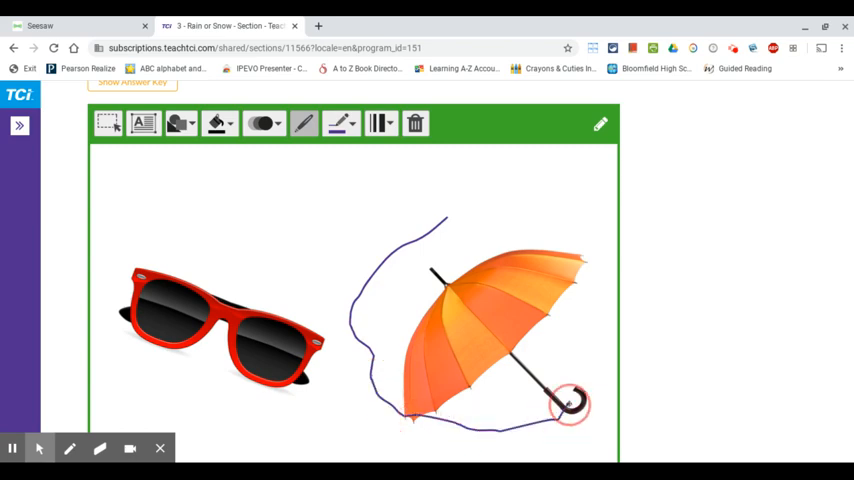
drag(570, 404, 512, 208)
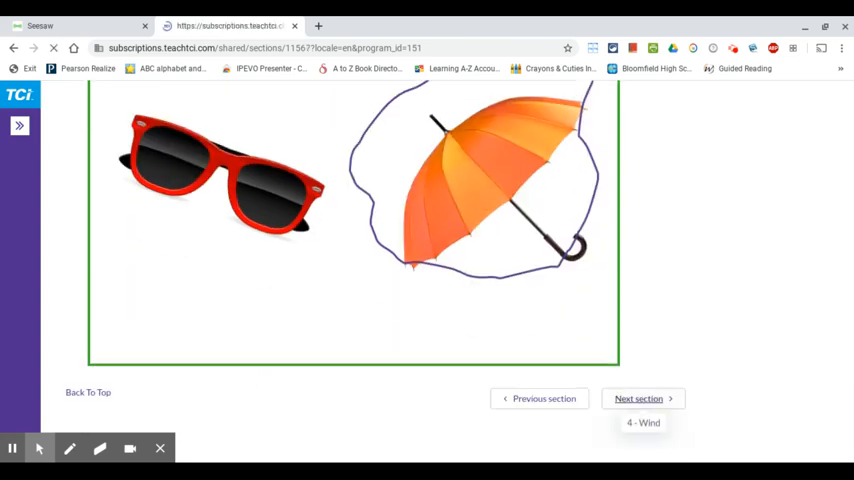
Step: Advance to section 4, Wind, and scroll through its text and flag photo to the Check For Understanding
click(638, 398)
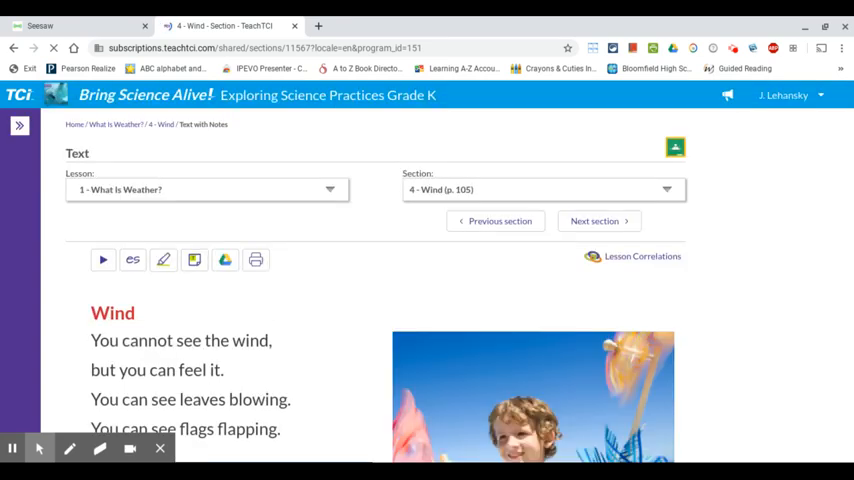
scroll(down, 3)
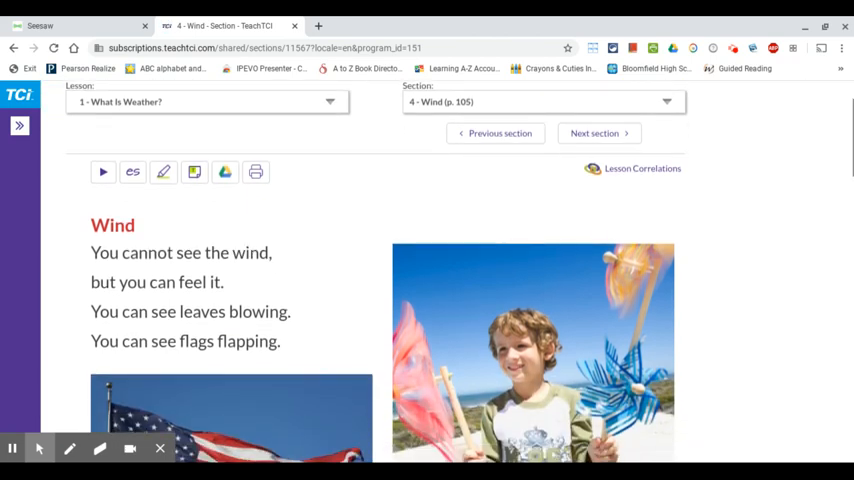
scroll(down, 3)
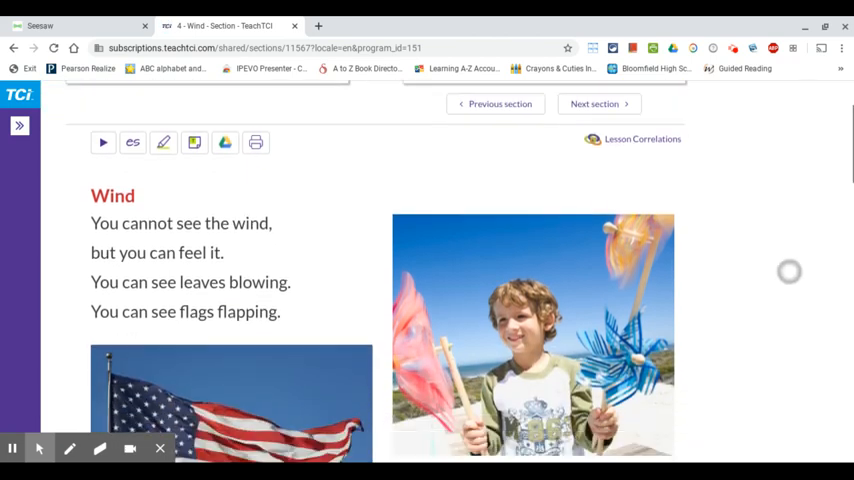
scroll(down, 3)
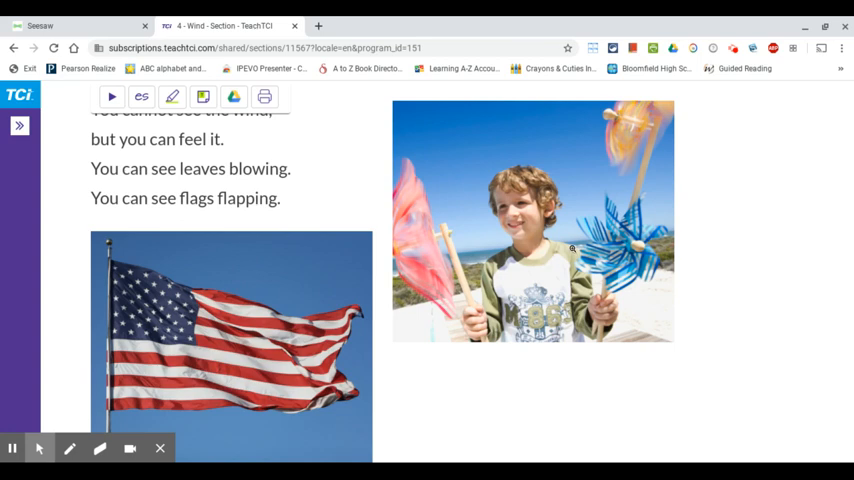
scroll(down, 3)
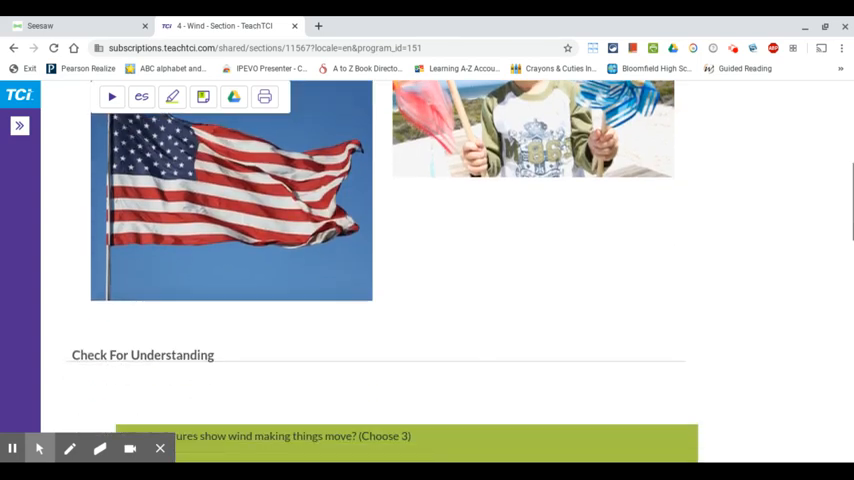
Step: Check the palm trees, flag and pinwheel pictures (A, B, D) as showing wind making things move
scroll(down, 3)
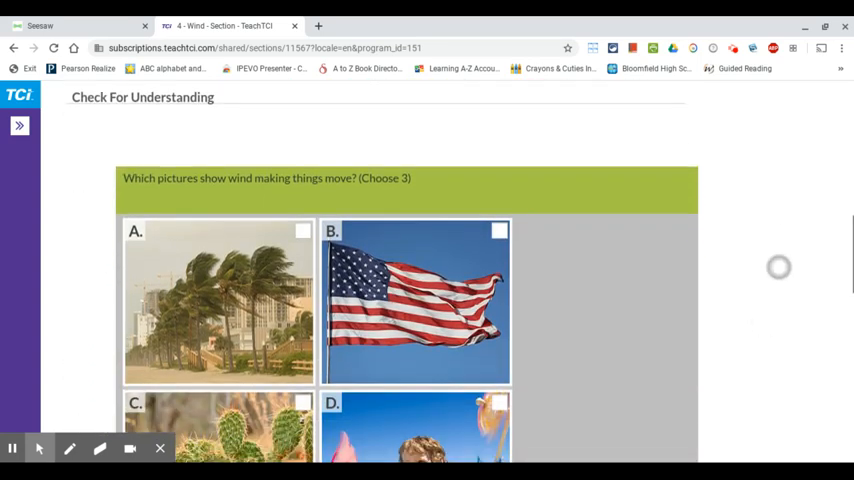
scroll(down, 3)
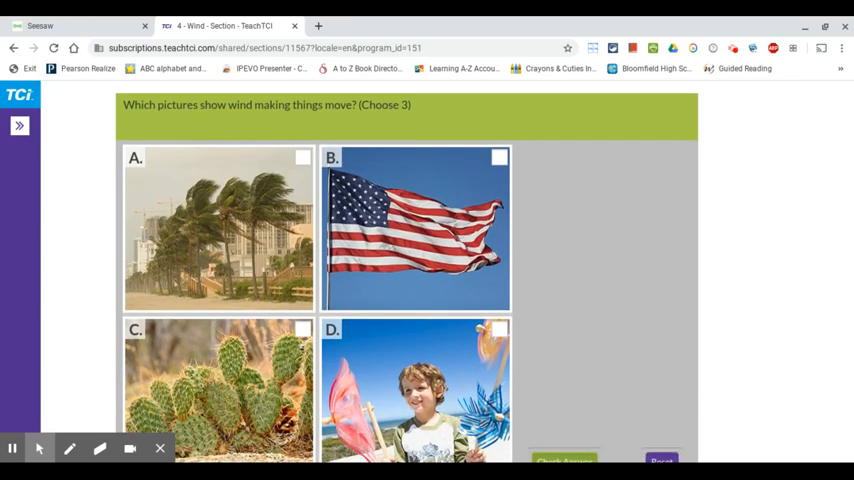
scroll(down, 3)
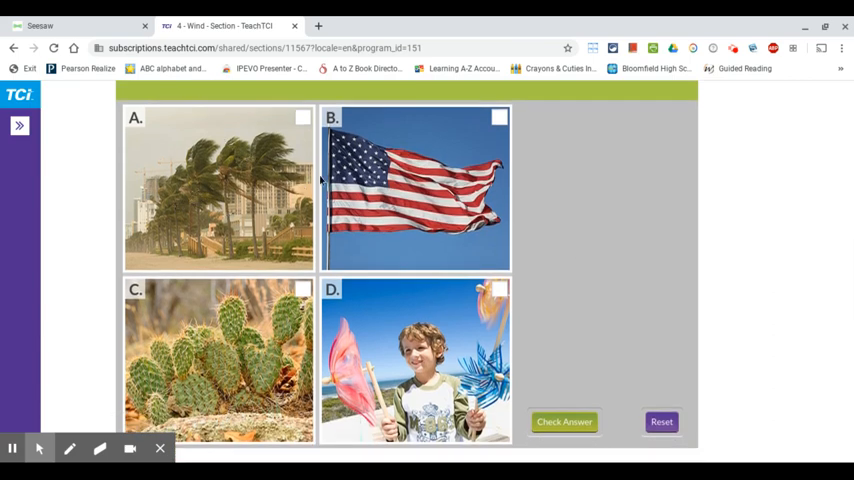
click(304, 118)
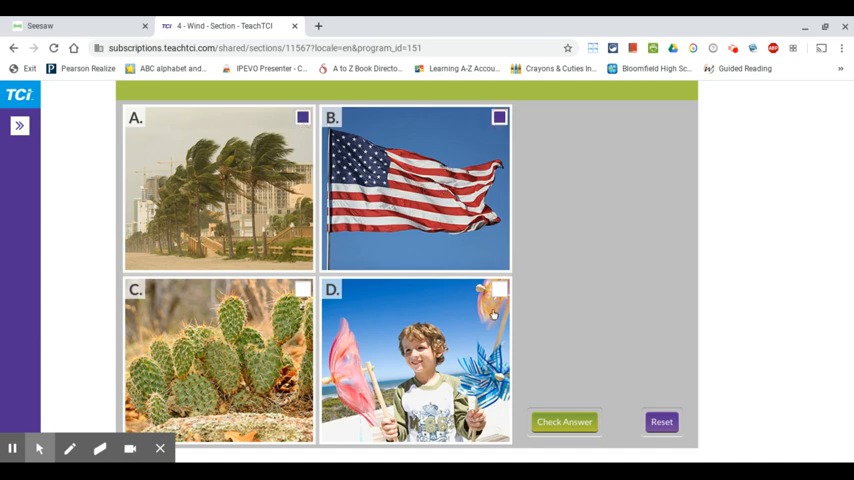
click(500, 292)
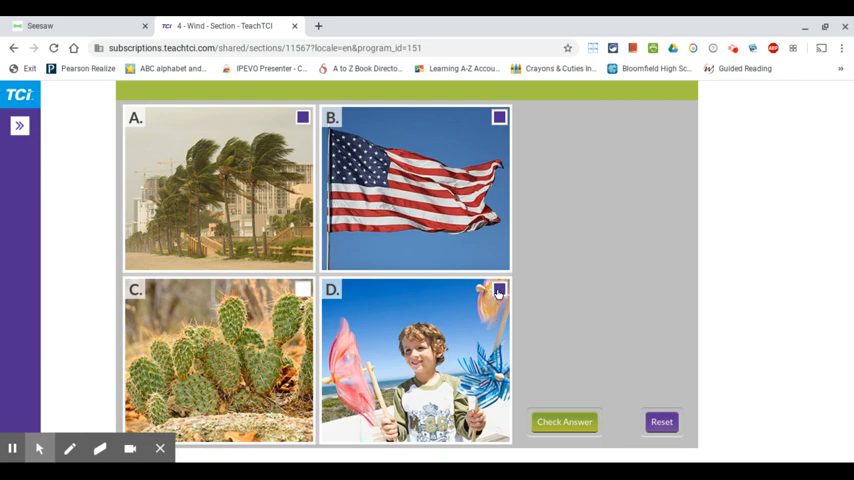
click(564, 420)
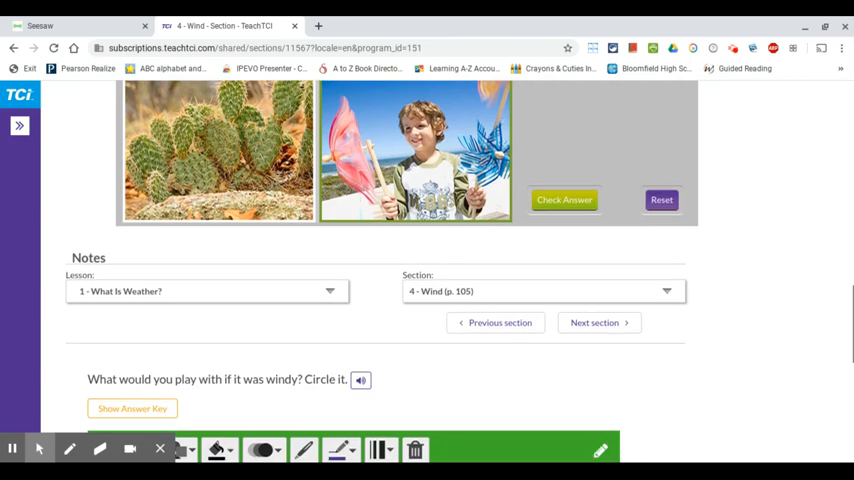
Step: With the freehand pen, circle the kite as the thing to play with when it is windy
scroll(down, 3)
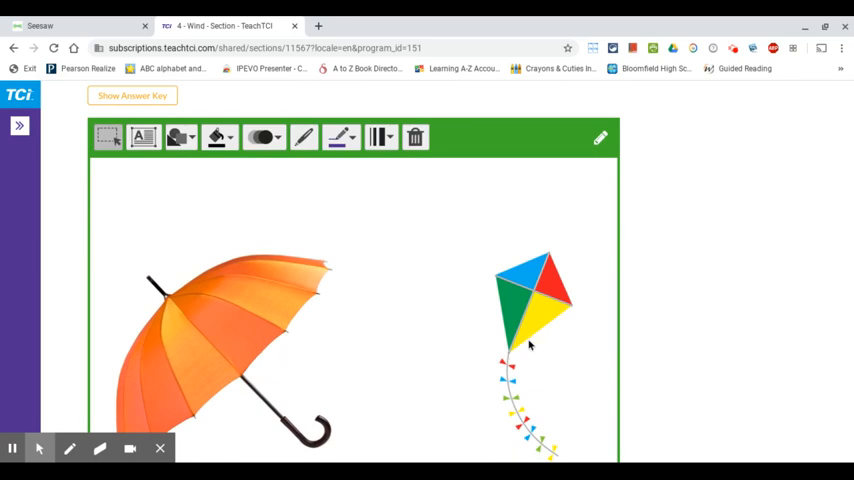
click(304, 136)
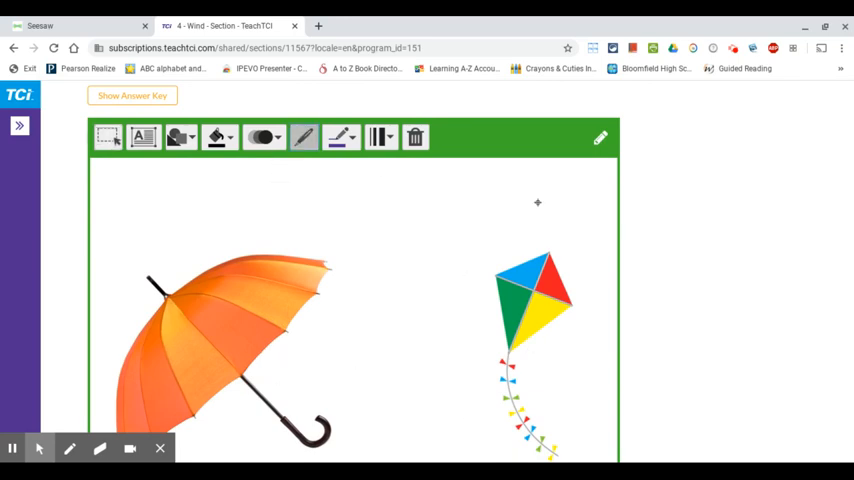
drag(538, 204, 458, 284)
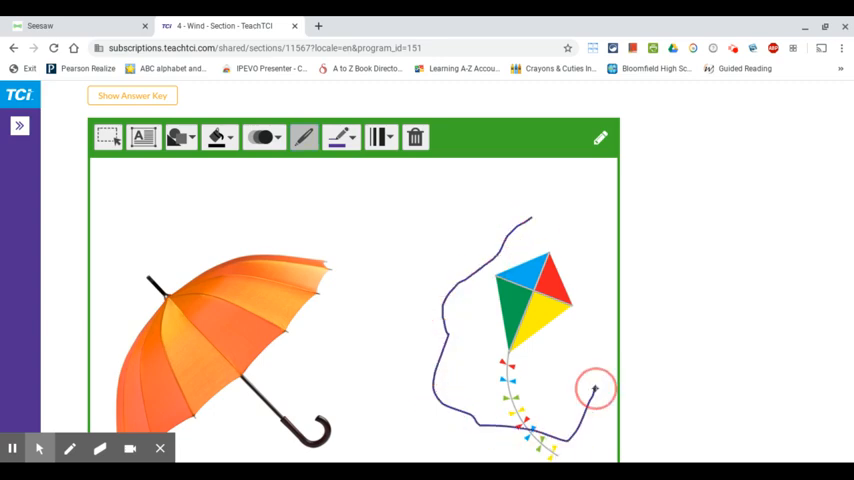
drag(596, 388, 536, 212)
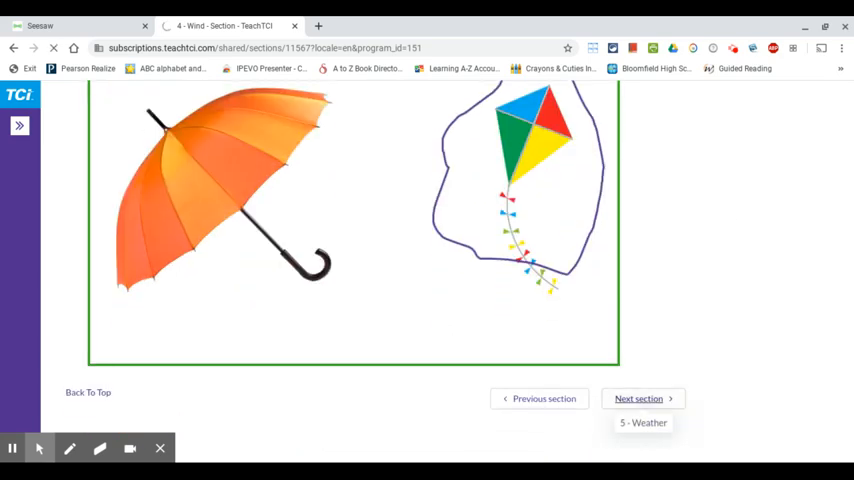
Step: Move on to the Weather section and scroll through its reading
click(638, 398)
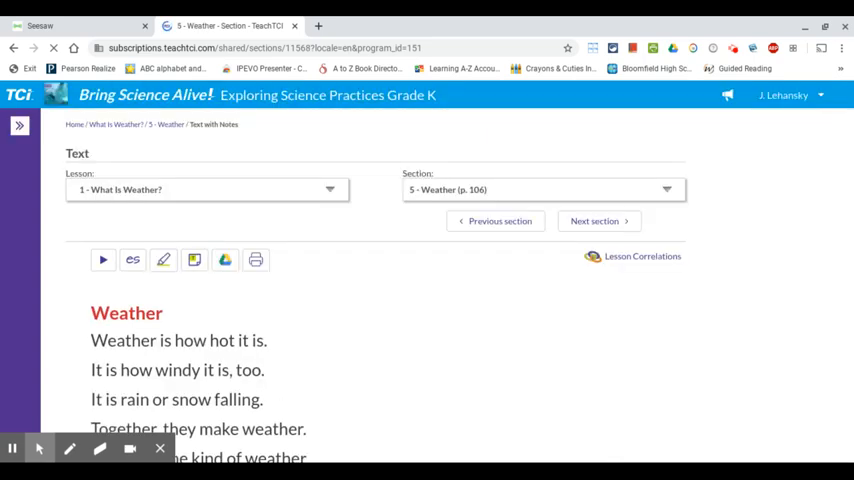
scroll(down, 3)
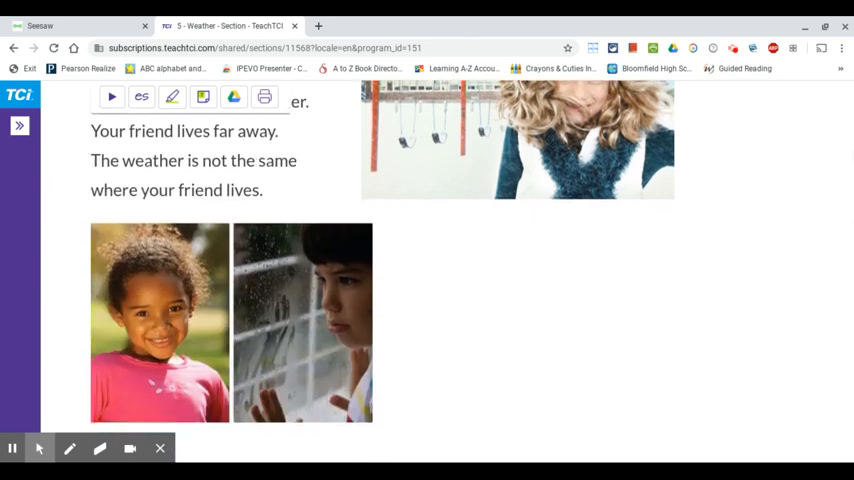
Step: Match Snowy to the winter-hat boy, Rainy to the umbrella girl, and Sunny to the sunny field
scroll(down, 3)
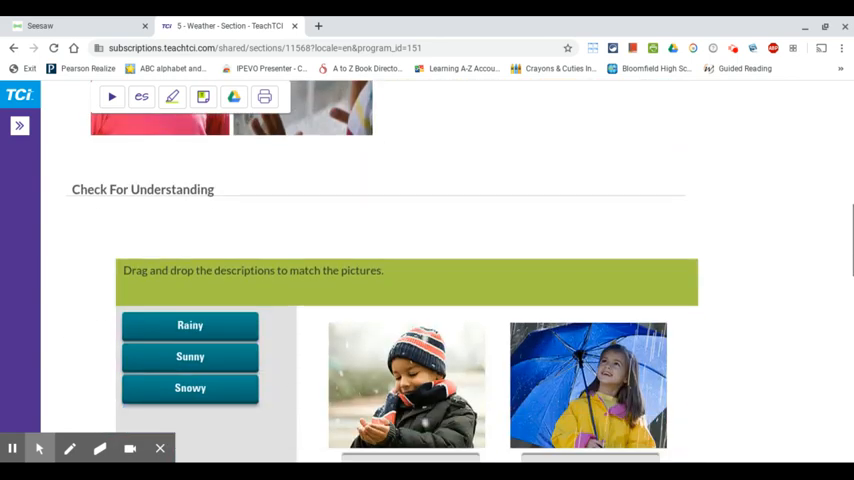
scroll(down, 3)
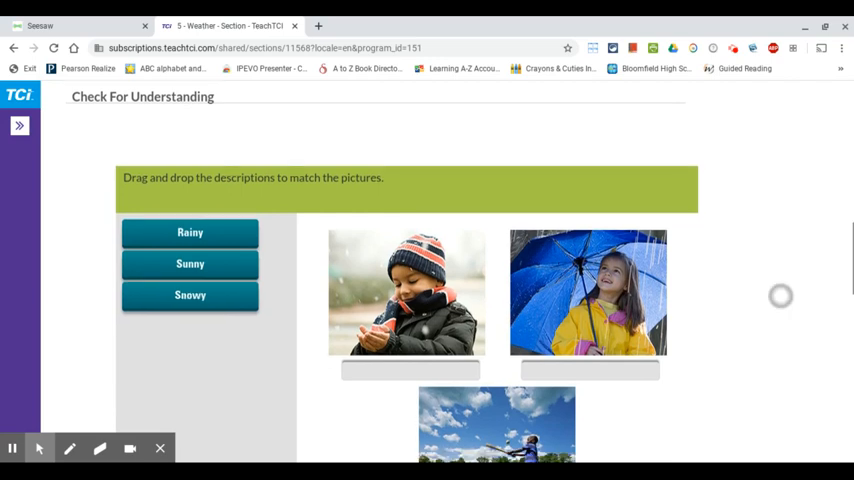
scroll(down, 3)
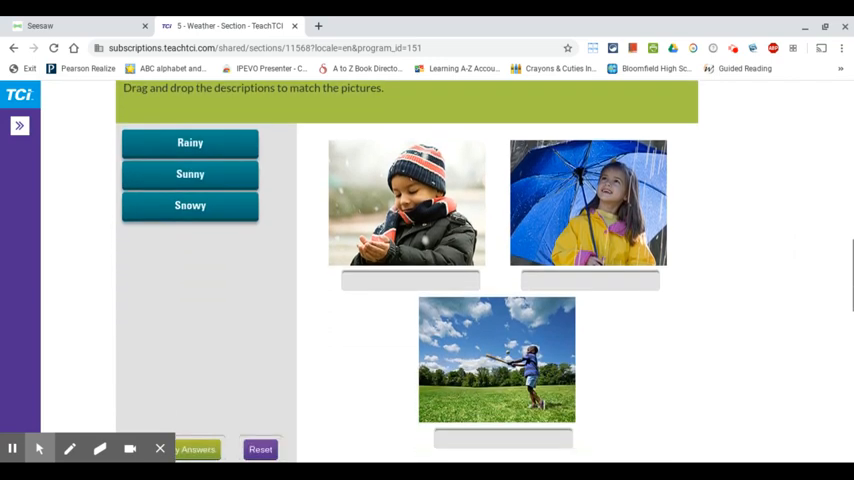
scroll(down, 3)
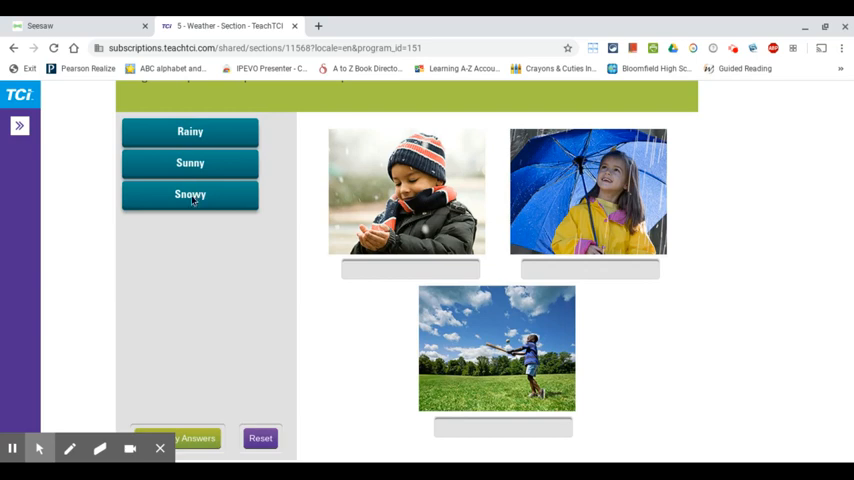
drag(190, 194, 410, 268)
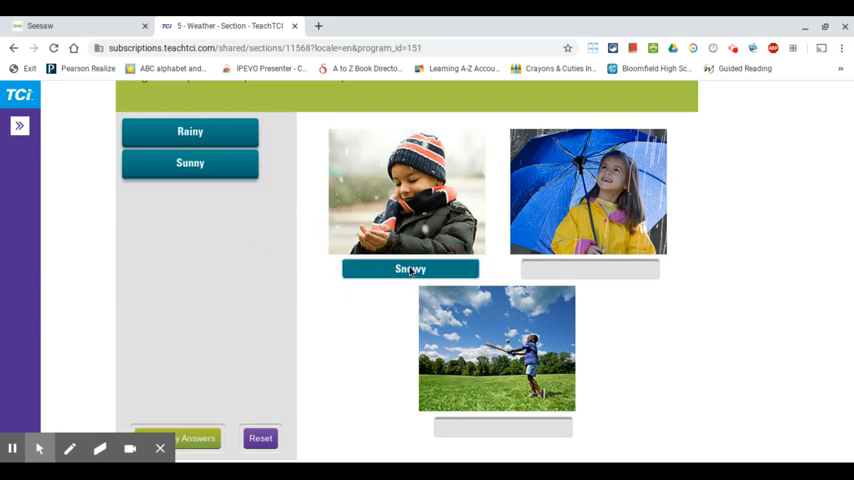
drag(190, 132, 450, 180)
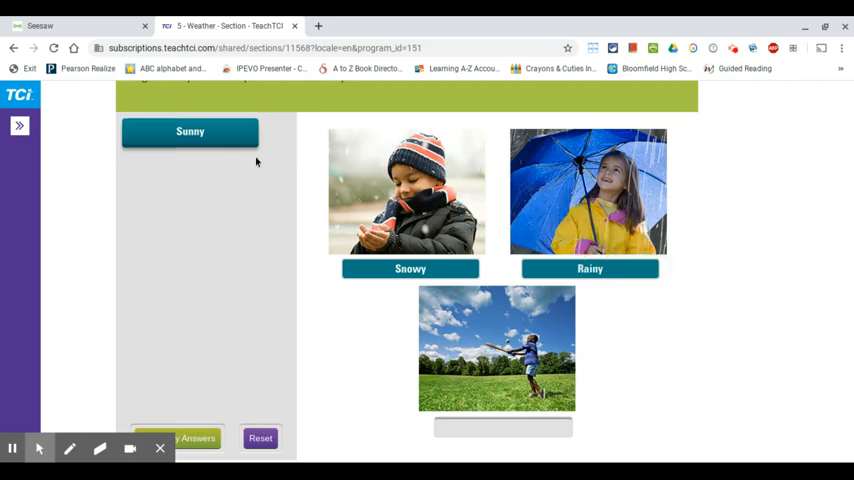
drag(190, 132, 496, 362)
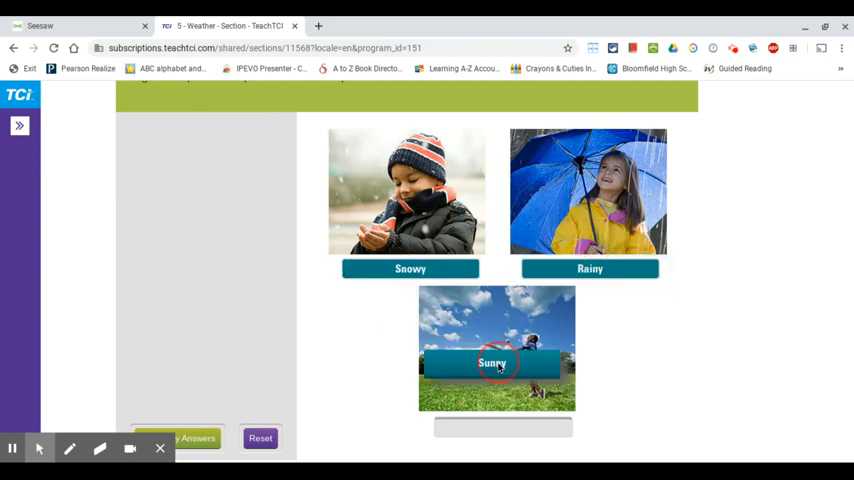